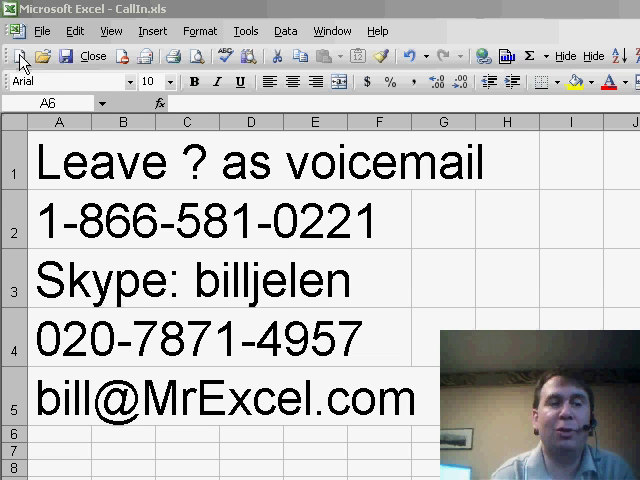
Step: Create a new blank workbook (Book3) from the Standard toolbar
{"action": "left_click", "coordinate": [16, 54]}
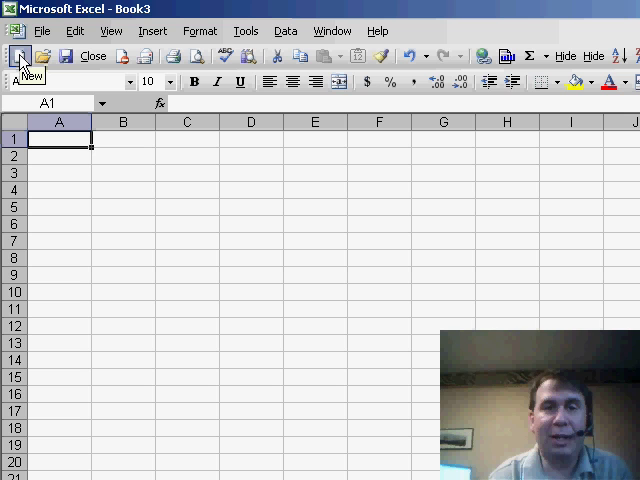
{"action": "type", "text": "13360"}
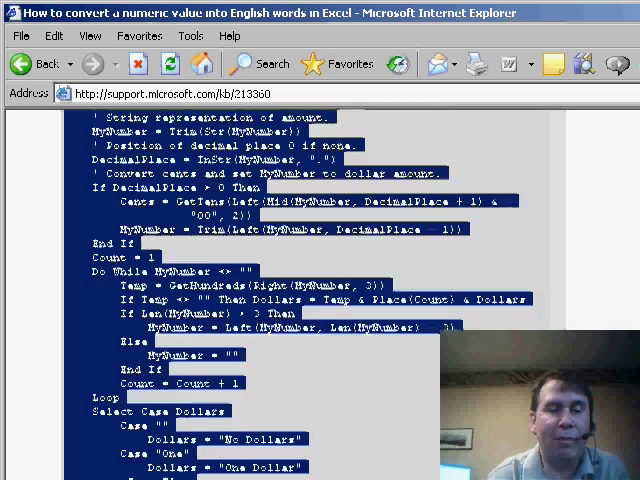
Step: Scroll through the article's SpellNumber VBA code listing
{"action": "scroll", "scroll_direction": "down", "scroll_amount": 3}
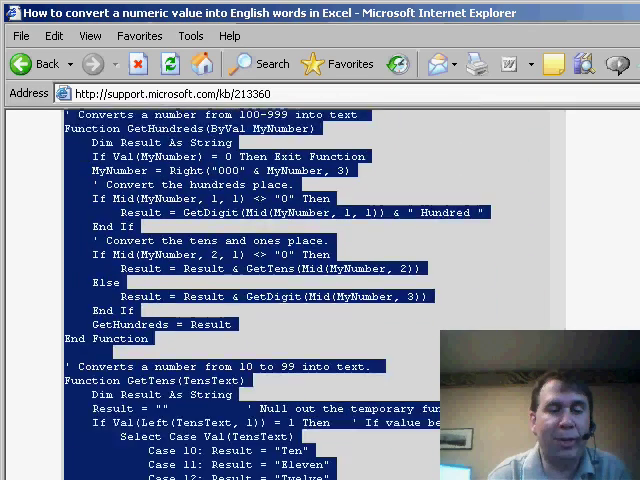
{"action": "scroll", "scroll_direction": "down", "scroll_amount": 3}
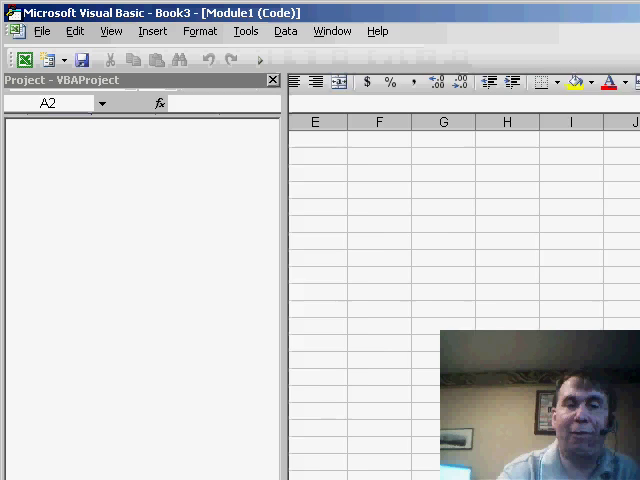
Step: Insert a new code module, Module1, into Book3 for the pasted code
{"action": "left_click", "coordinate": [156, 34]}
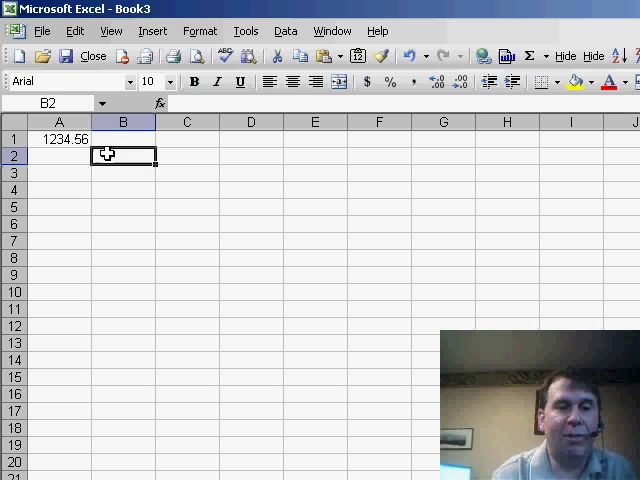
Step: Enter =SPELLNUMBER(A1) in B2 to spell 1234.56 in dollars and cents
{"action": "type", "text": "=SPEL"}
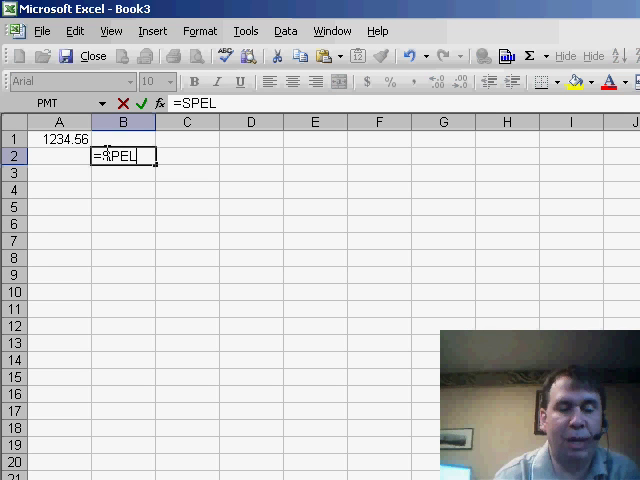
{"action": "type", "text": "LNUMBER("}
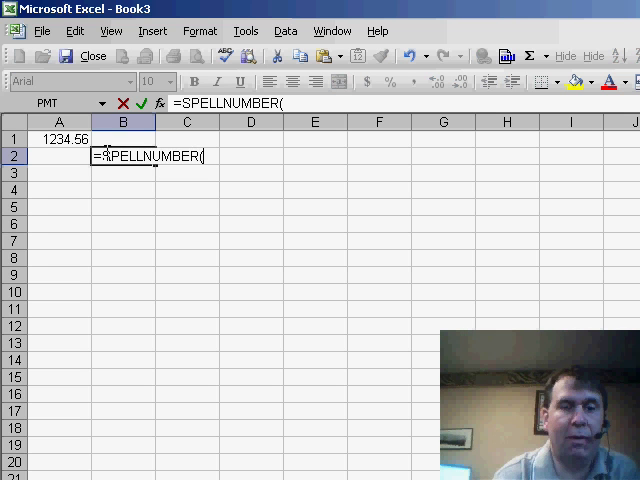
{"action": "key", "text": "Enter"}
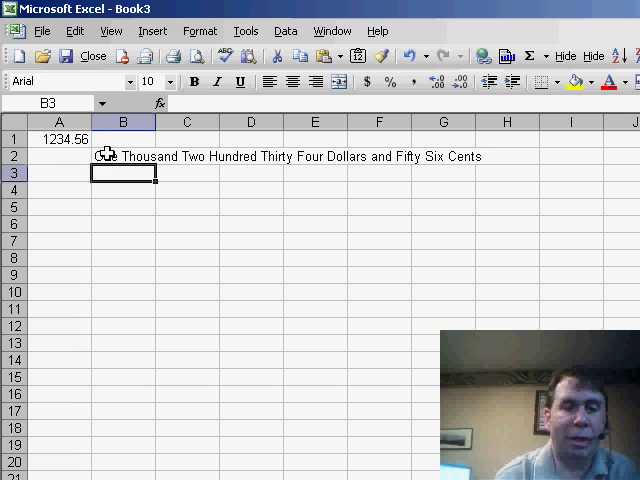